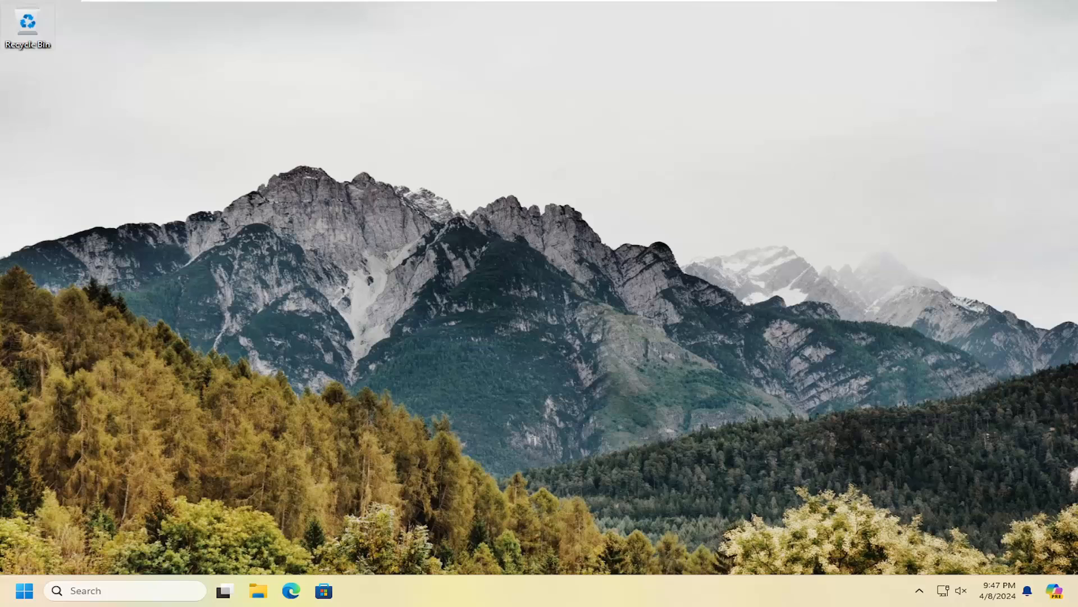
# Search the Start menu for 'regedit' and launch Registry Editor from Best match.
pyautogui.click(25, 590)
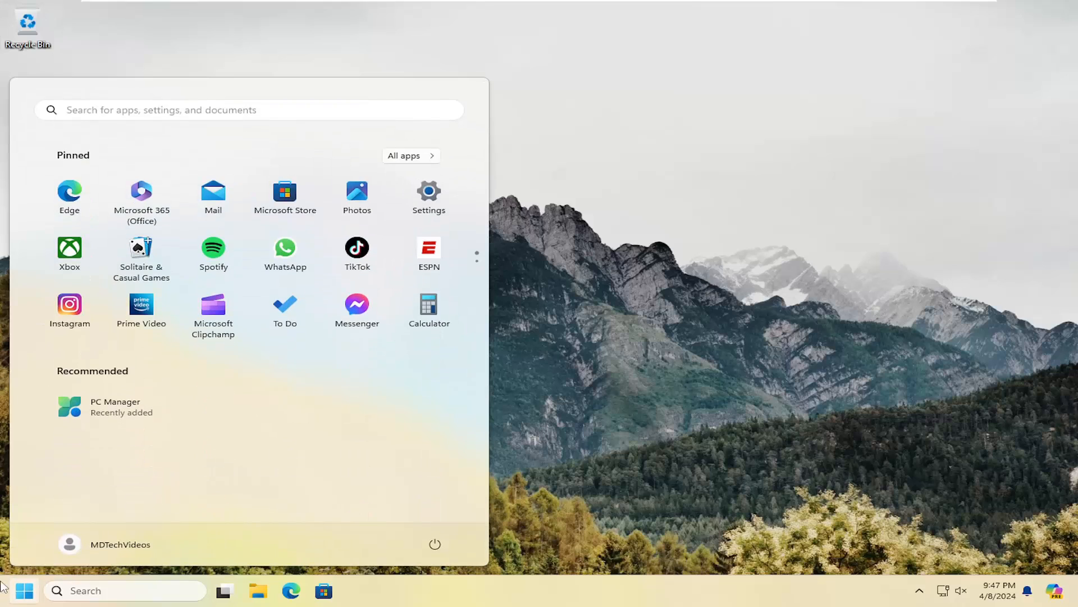
pyautogui.moveTo(5, 538)
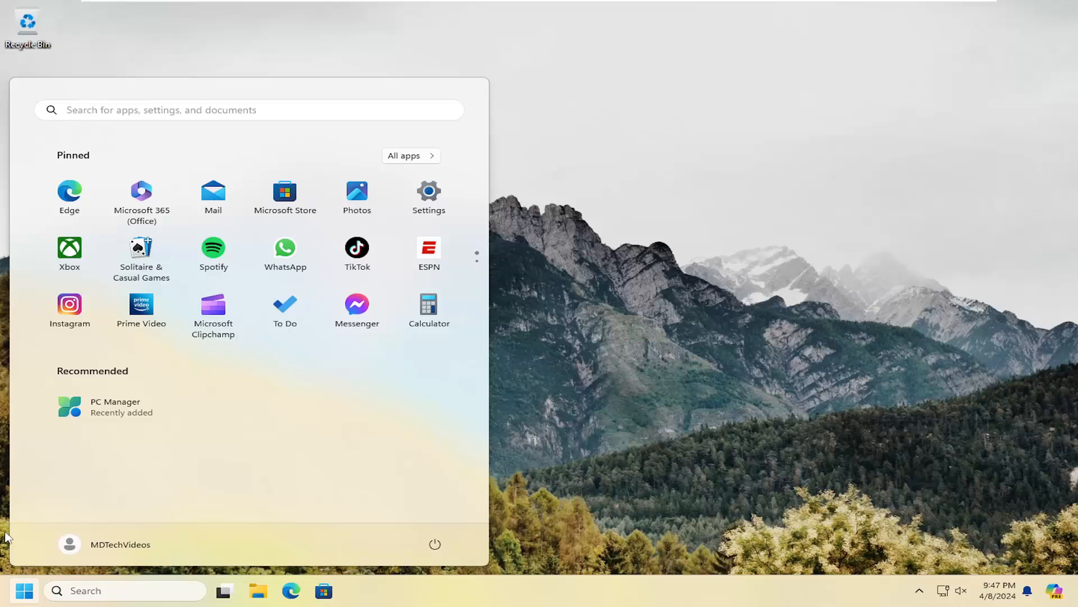
pyautogui.write('regedit')
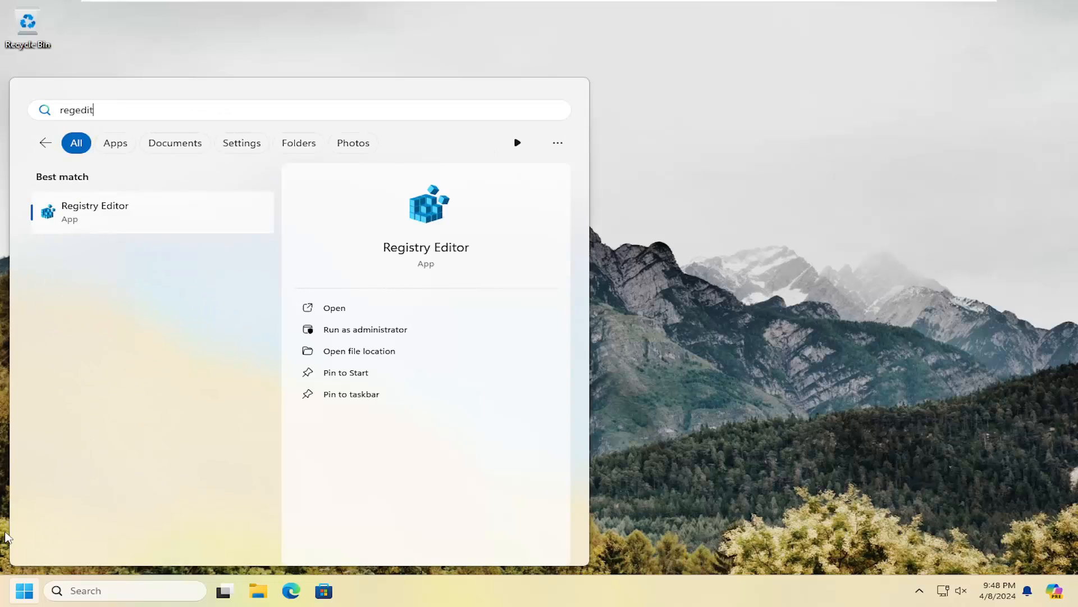
pyautogui.moveTo(94, 261)
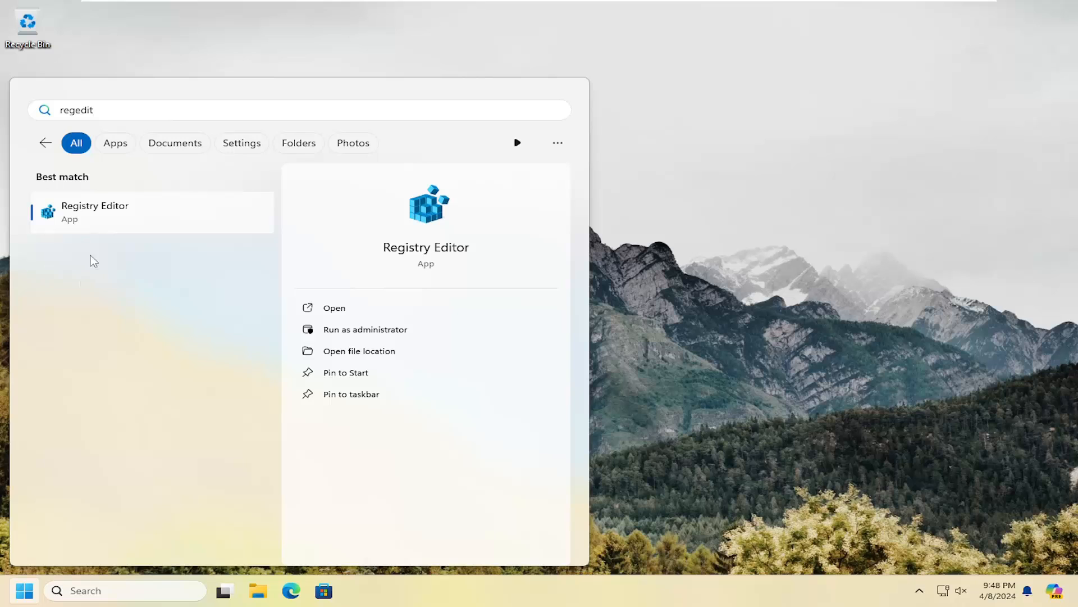
pyautogui.moveTo(117, 219)
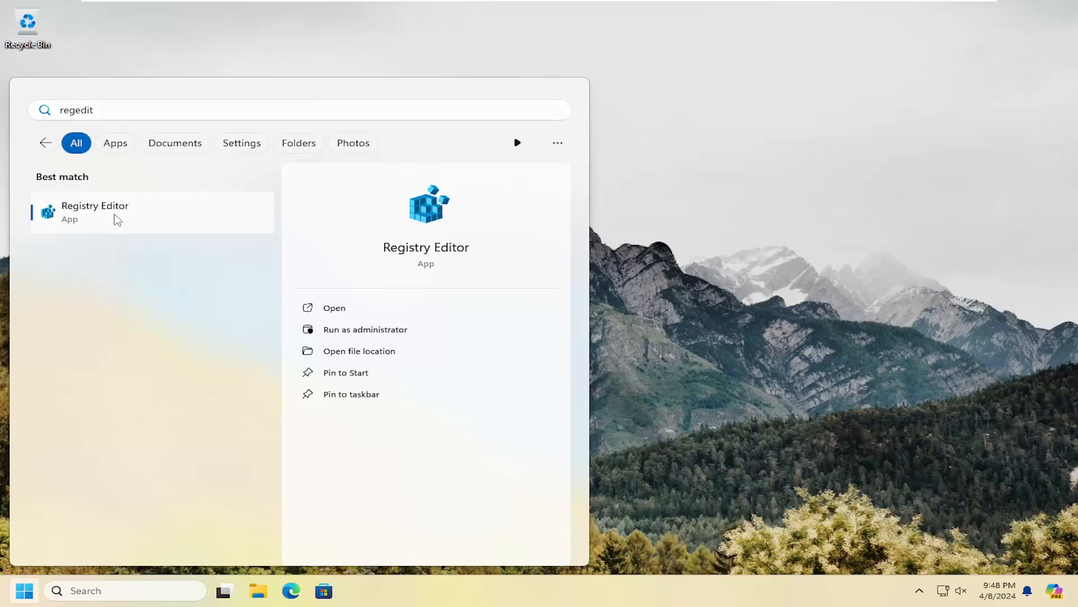
pyautogui.click(365, 328)
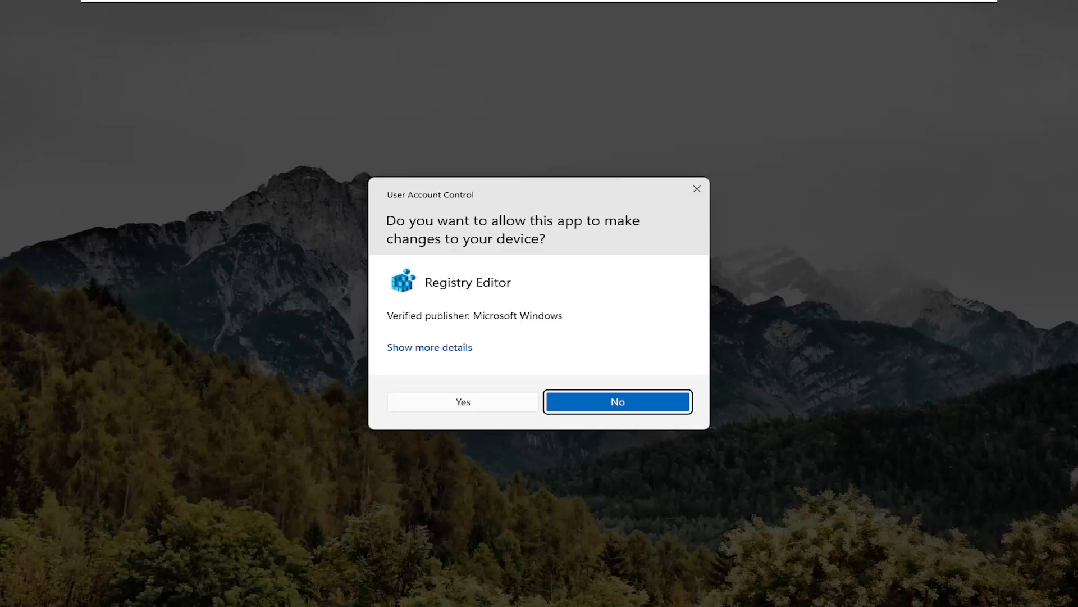
# Approve the User Account Control prompt, then open and cancel the Export Registry dialog.
pyautogui.click(462, 402)
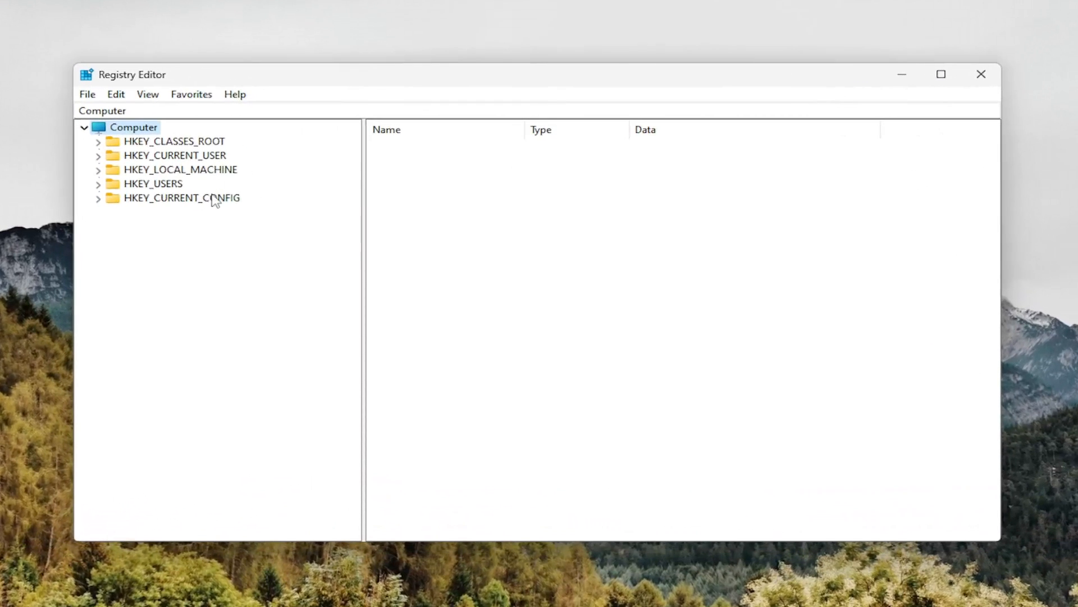
pyautogui.moveTo(82, 231)
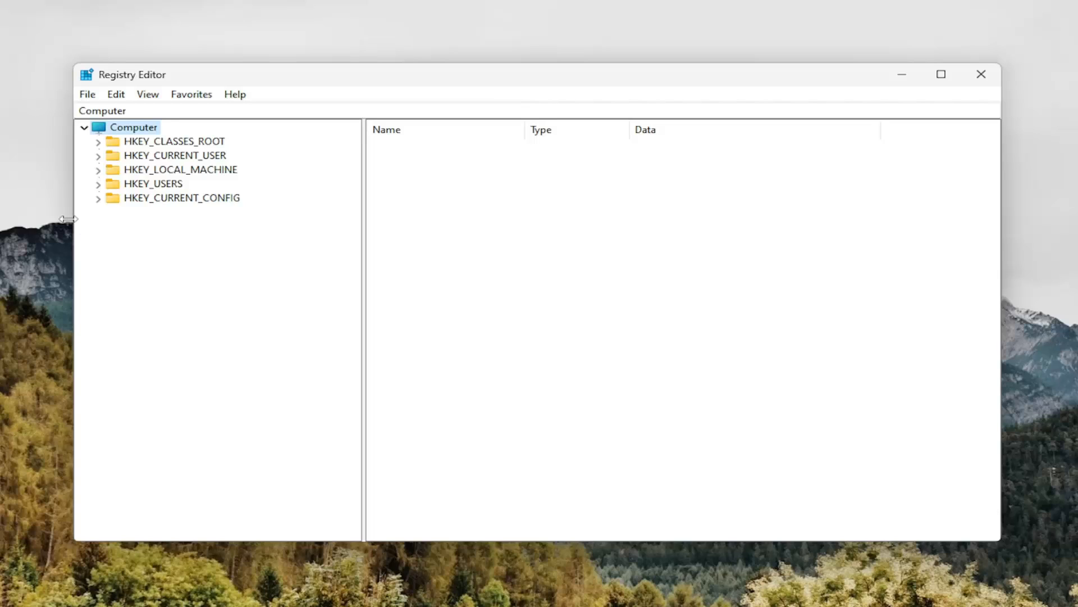
pyautogui.moveTo(8, 144)
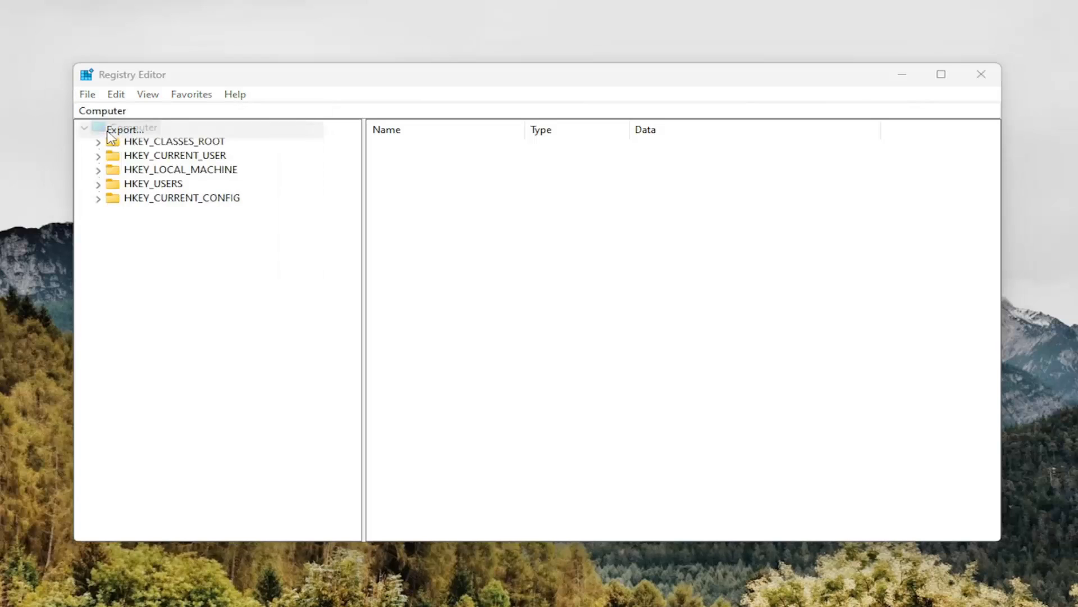
pyautogui.click(126, 129)
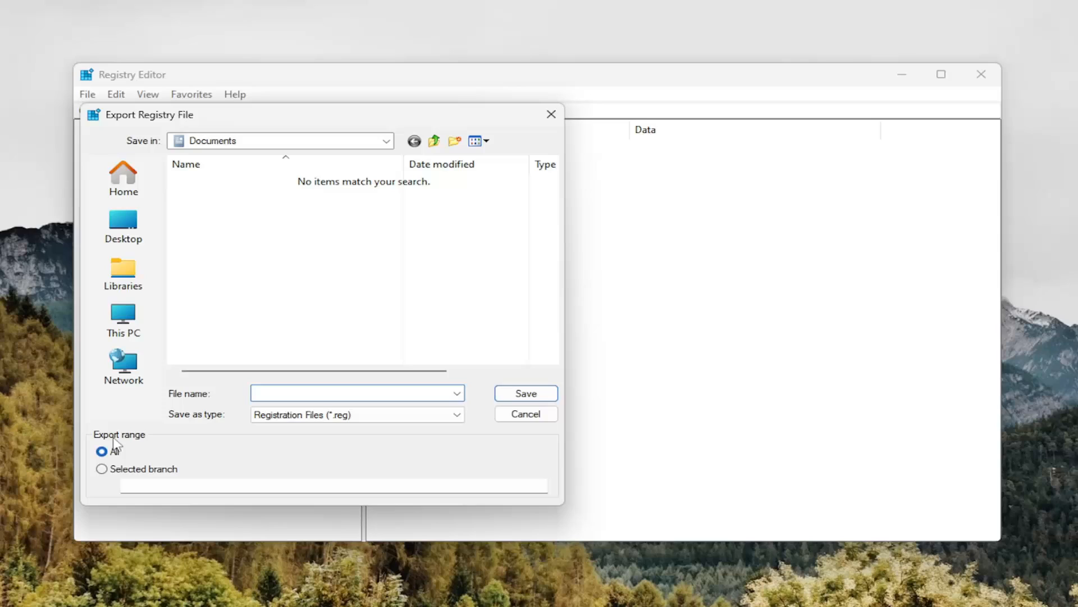
pyautogui.moveTo(170, 310)
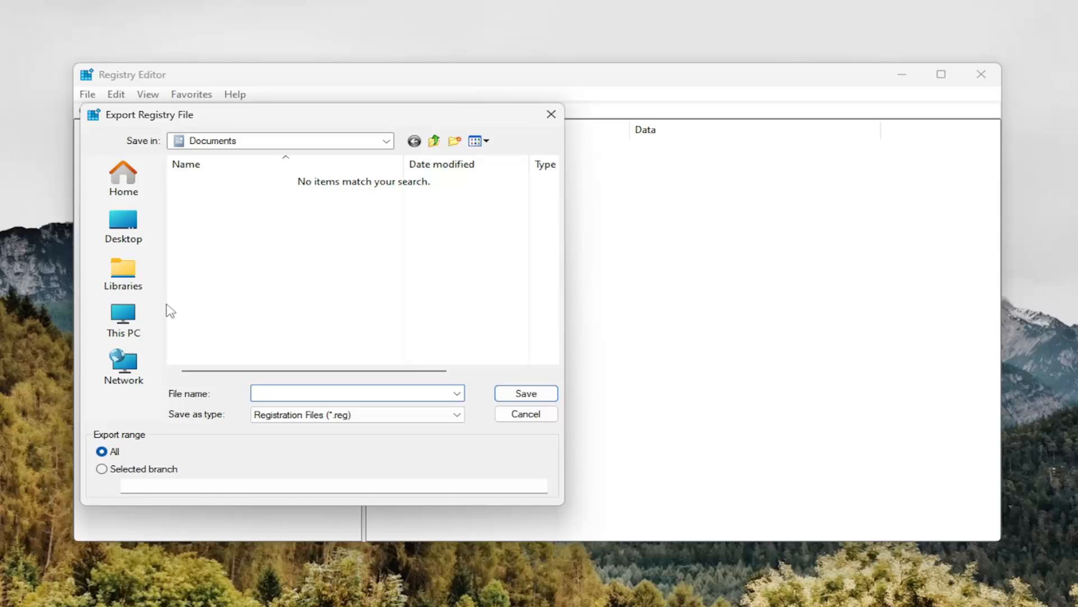
pyautogui.click(123, 225)
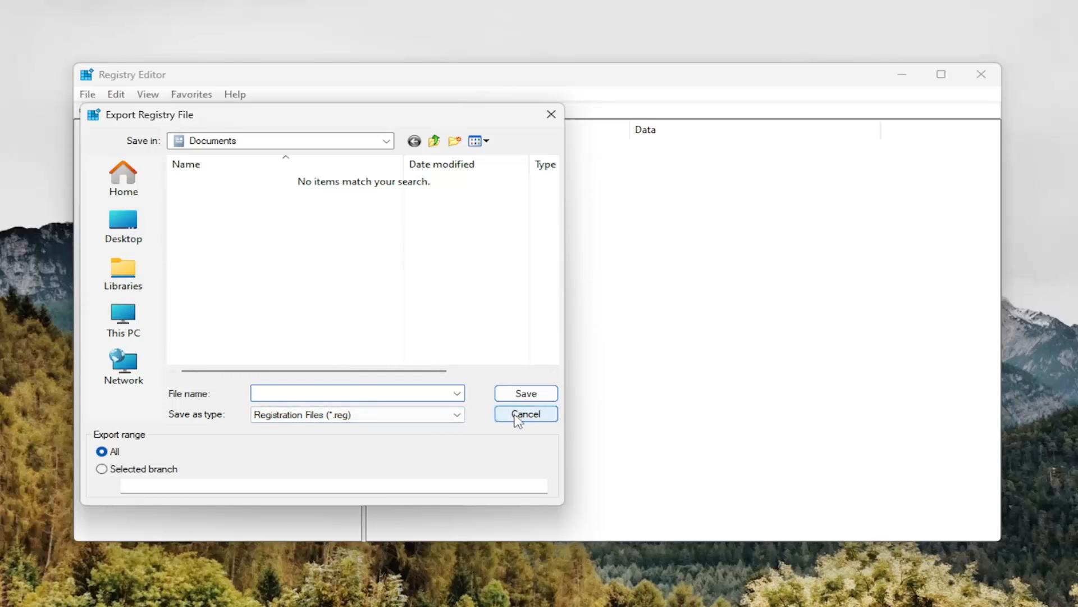
pyautogui.click(525, 413)
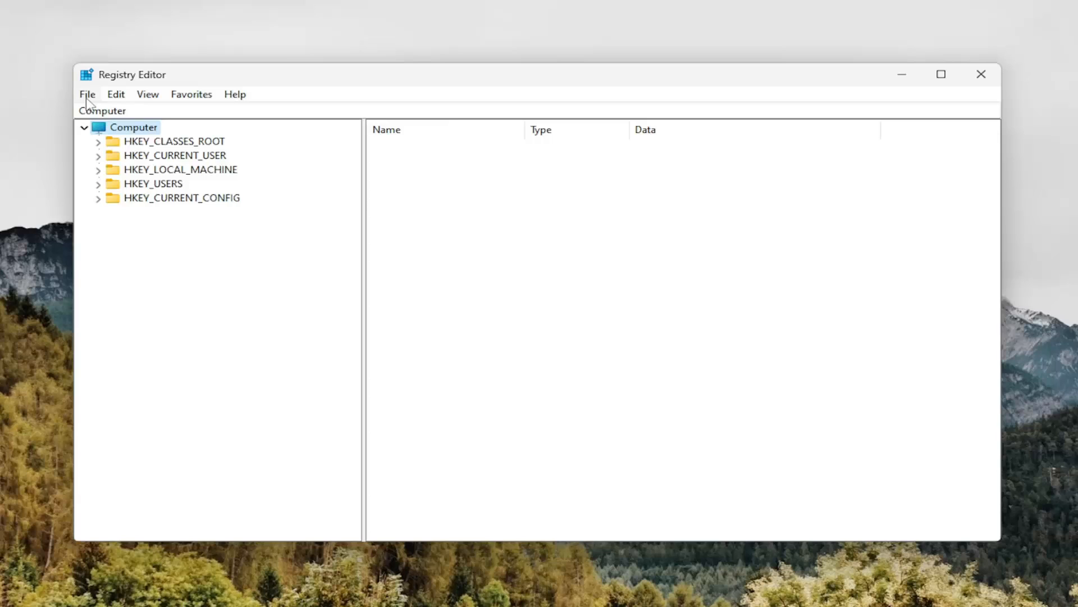
# Open the Import Registry File dialog and cancel it without importing.
pyautogui.click(86, 94)
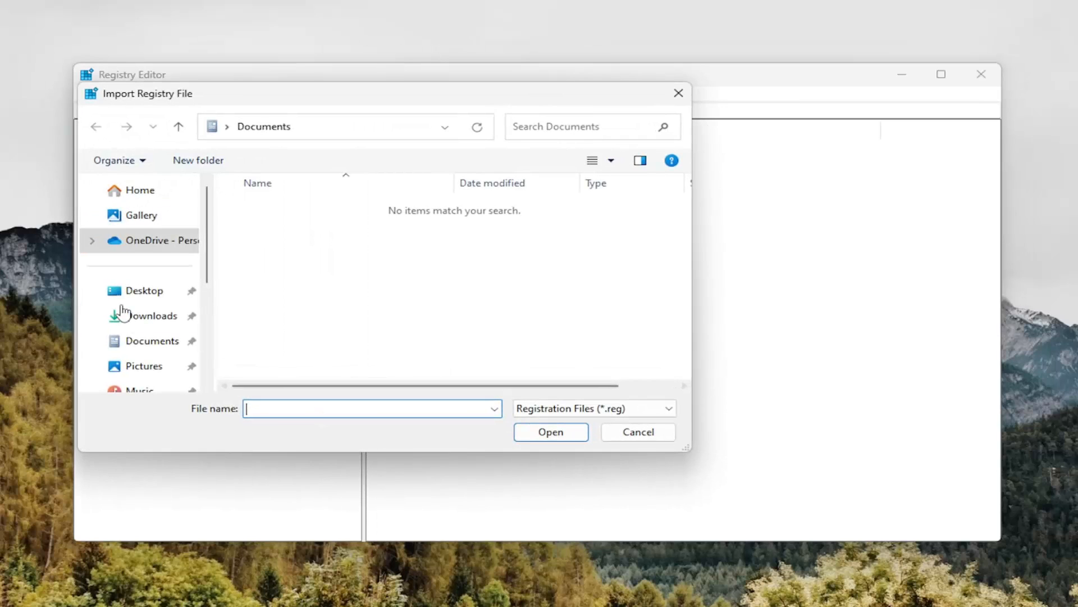
pyautogui.scroll(-3)
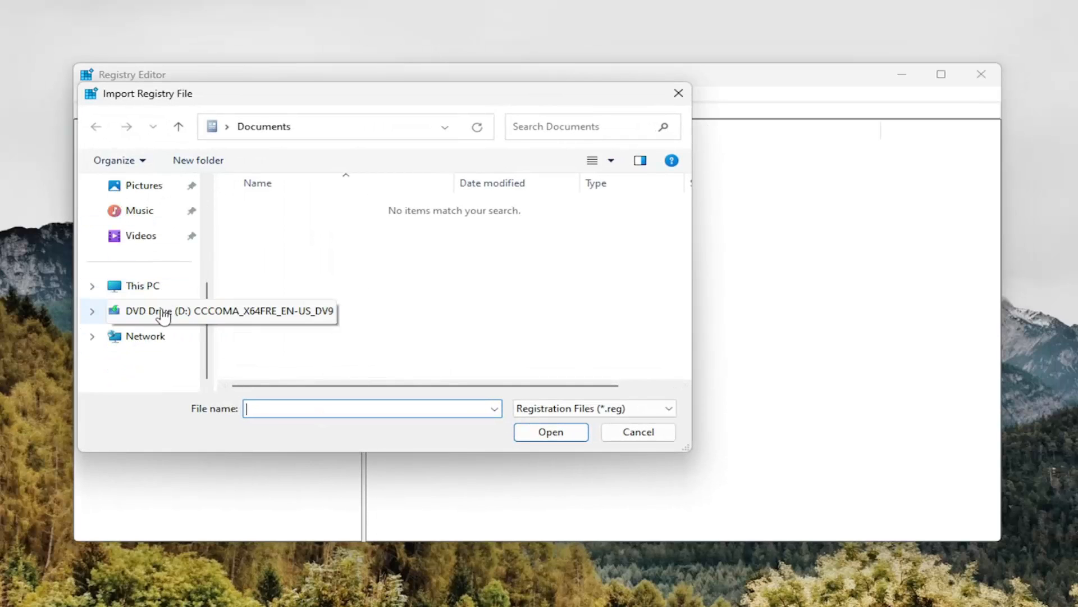
pyautogui.moveTo(645, 471)
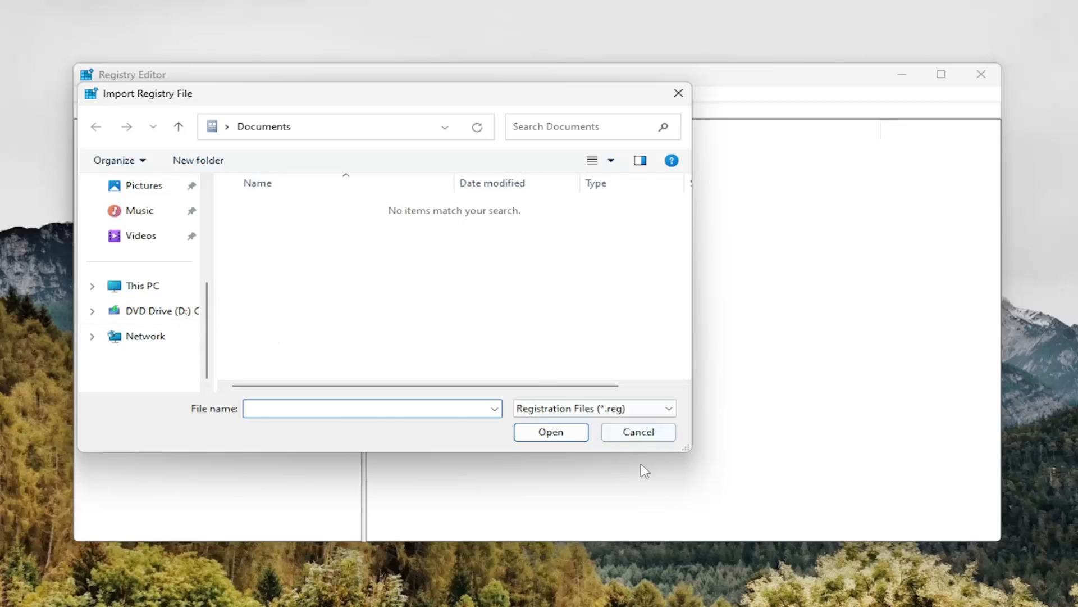
pyautogui.click(637, 431)
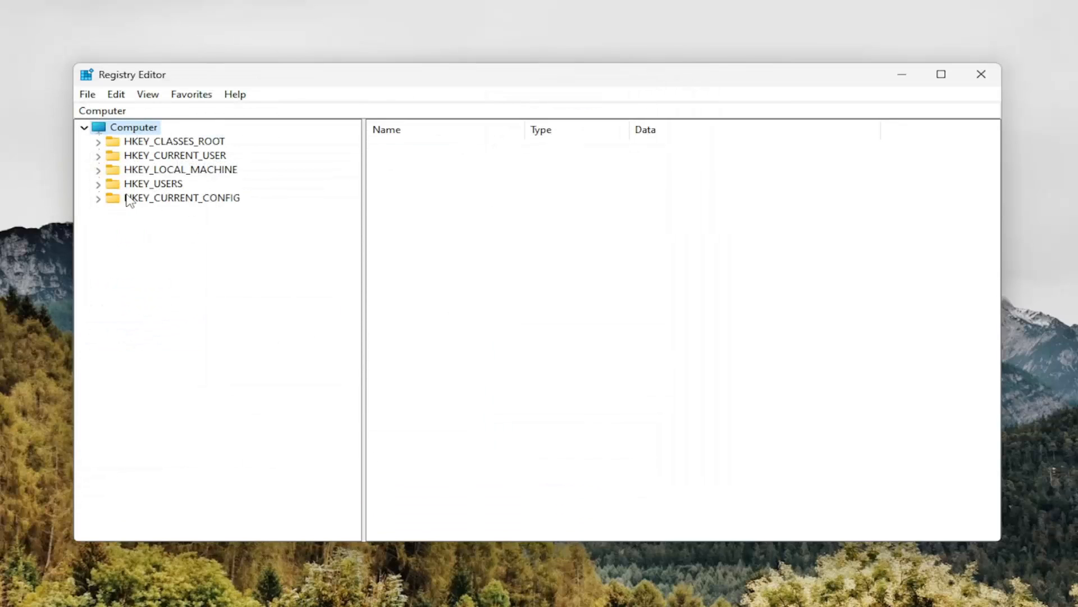
# Navigate to HKEY_CURRENT_USER\Software\Adobe\Photoshop\120.0 and open the right-pane context menu.
pyautogui.click(175, 156)
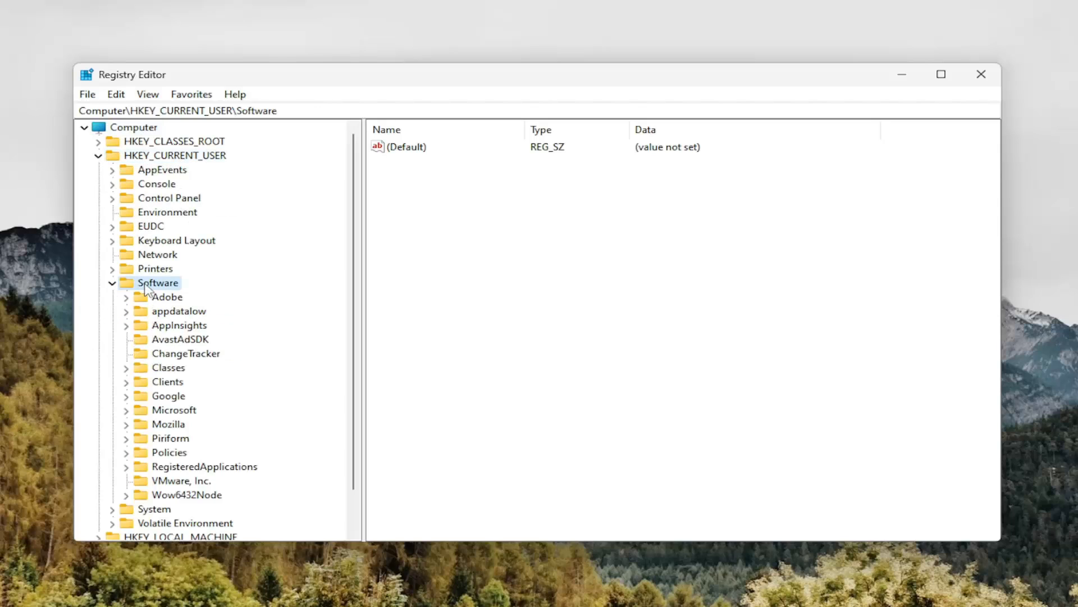
pyautogui.click(168, 296)
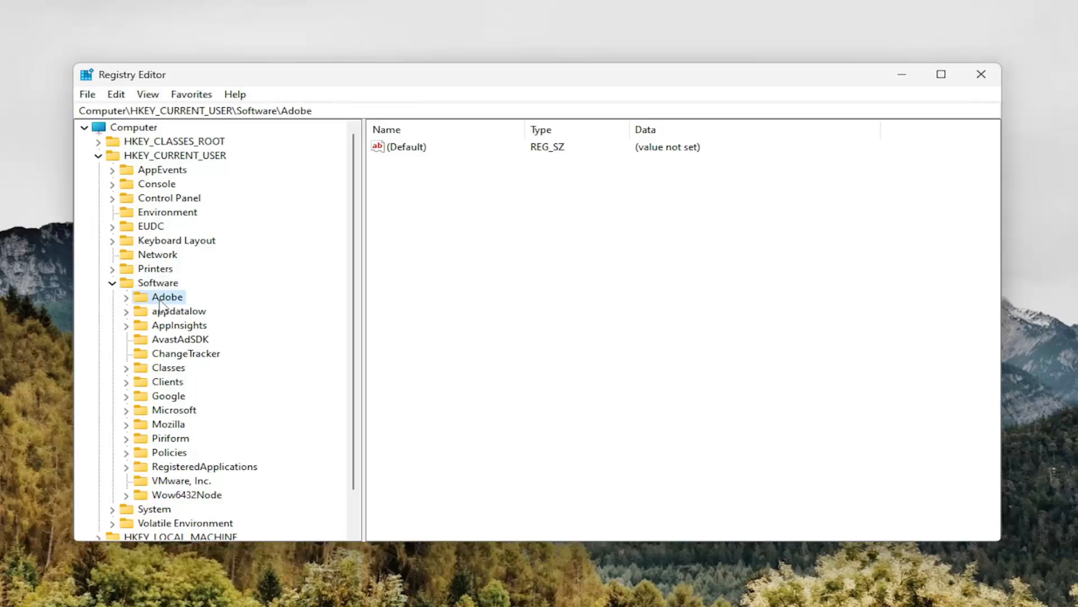
pyautogui.click(112, 297)
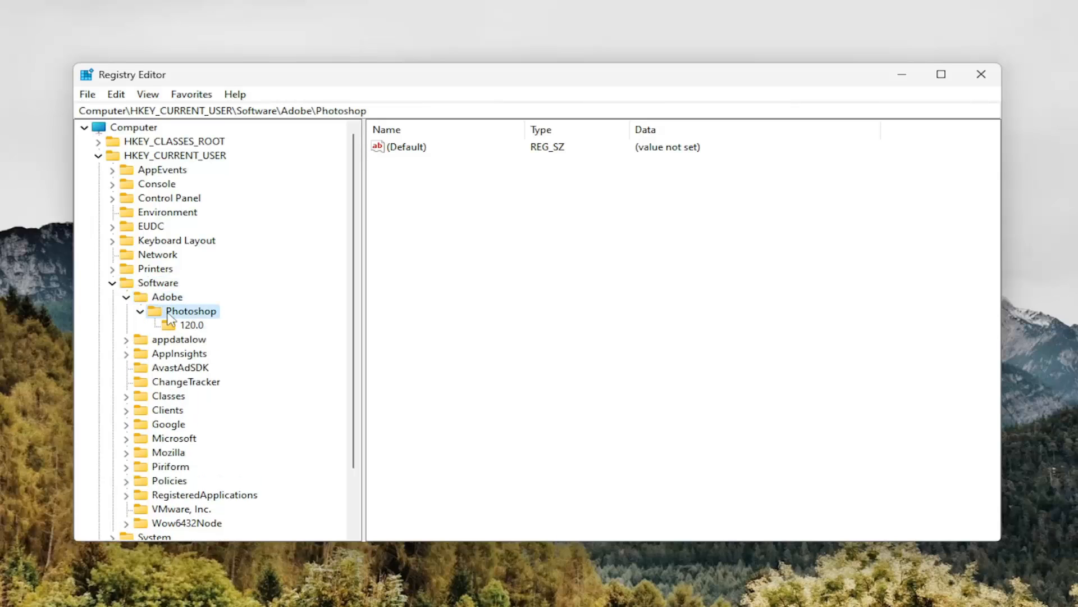
pyautogui.click(193, 325)
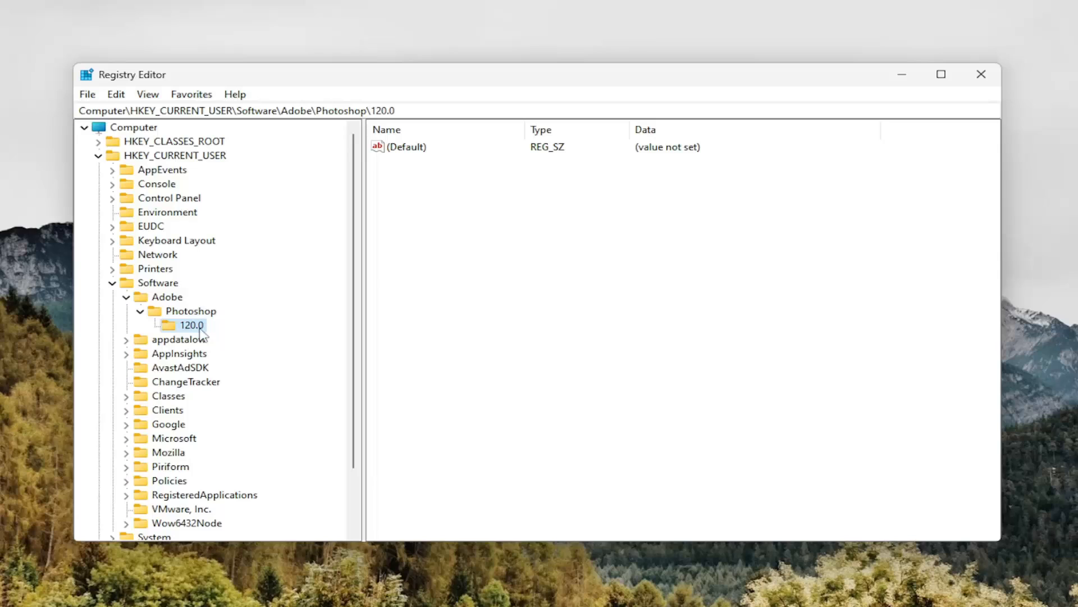
pyautogui.moveTo(200, 335)
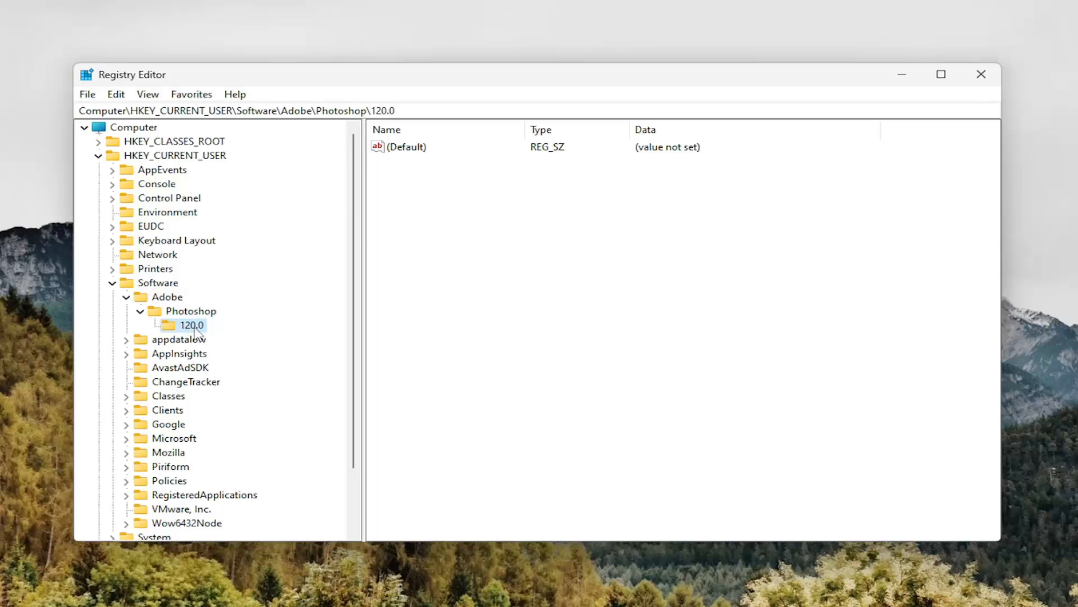
pyautogui.moveTo(198, 335)
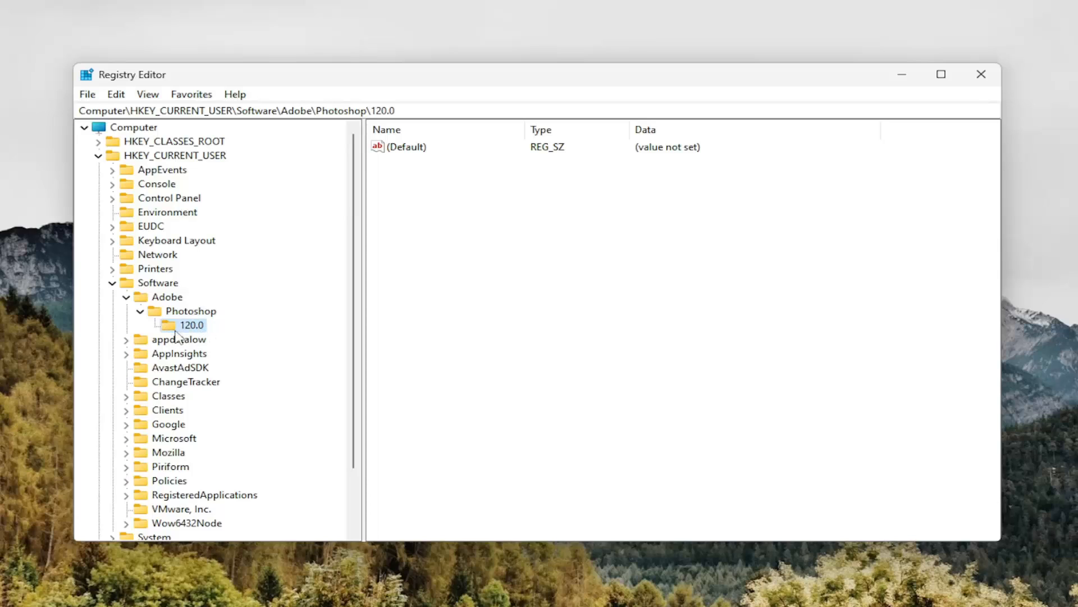
pyautogui.moveTo(180, 339)
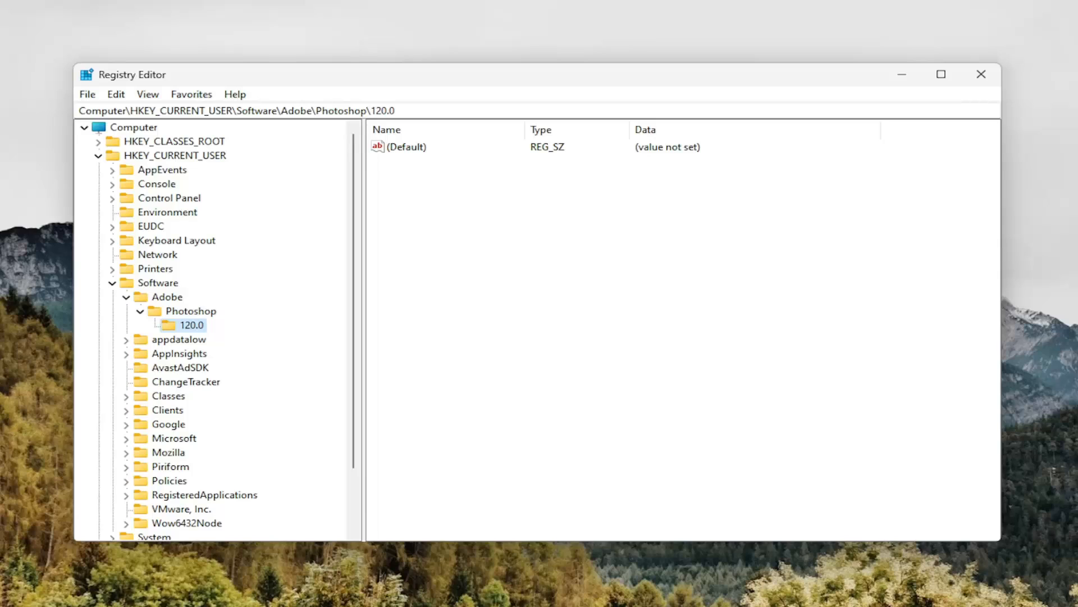
pyautogui.moveTo(631, 220)
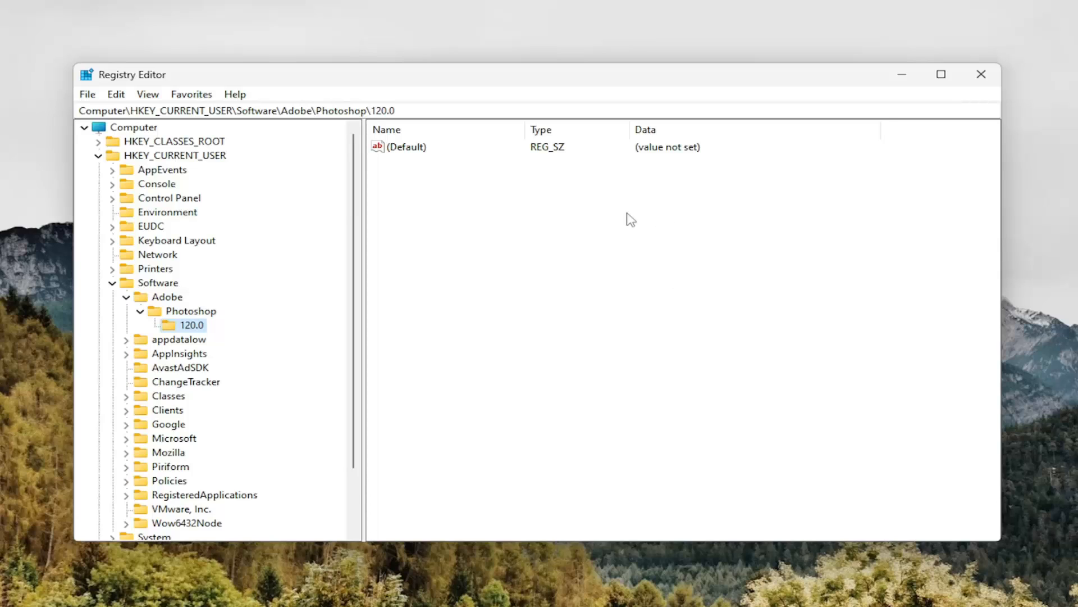
pyautogui.moveTo(593, 232)
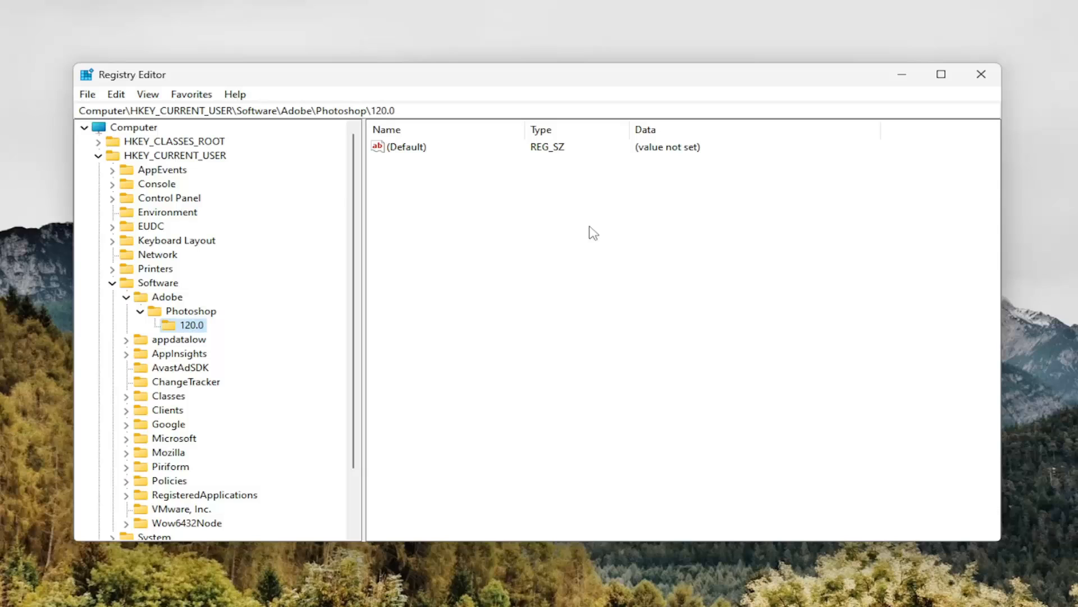
pyautogui.moveTo(365, 191)
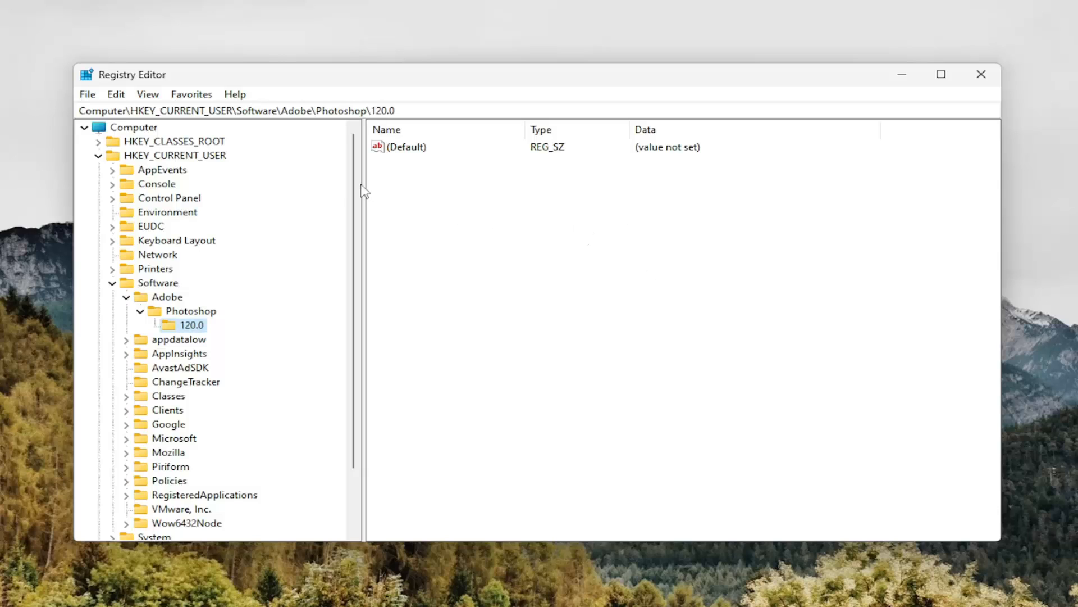
pyautogui.rightClick(456, 182)
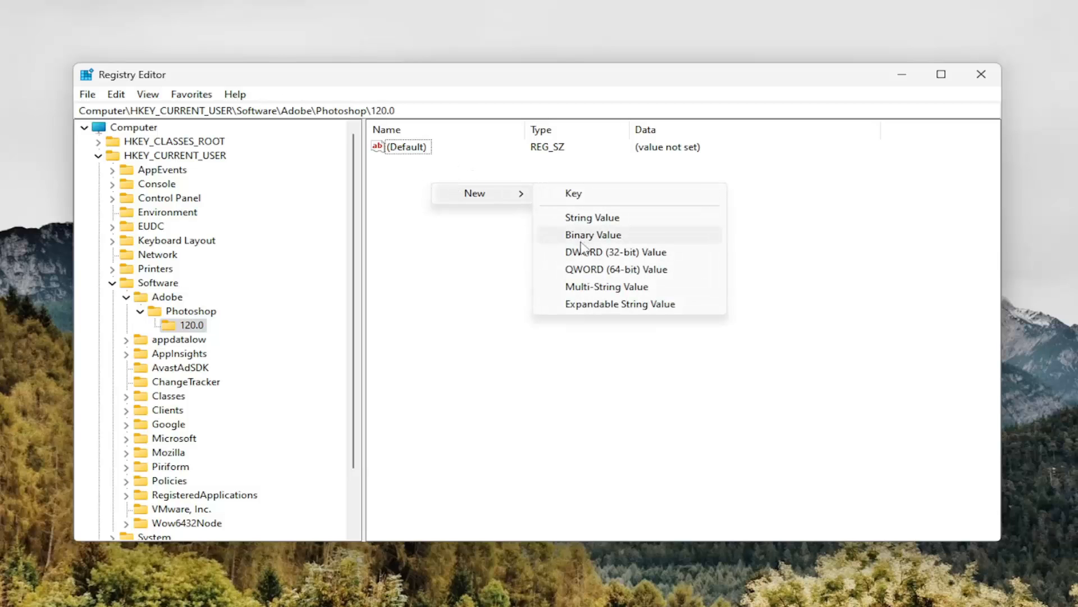
# Create a DWORD (32-bit) value named 'OverridePhysicalMemoryMB'.
pyautogui.click(615, 252)
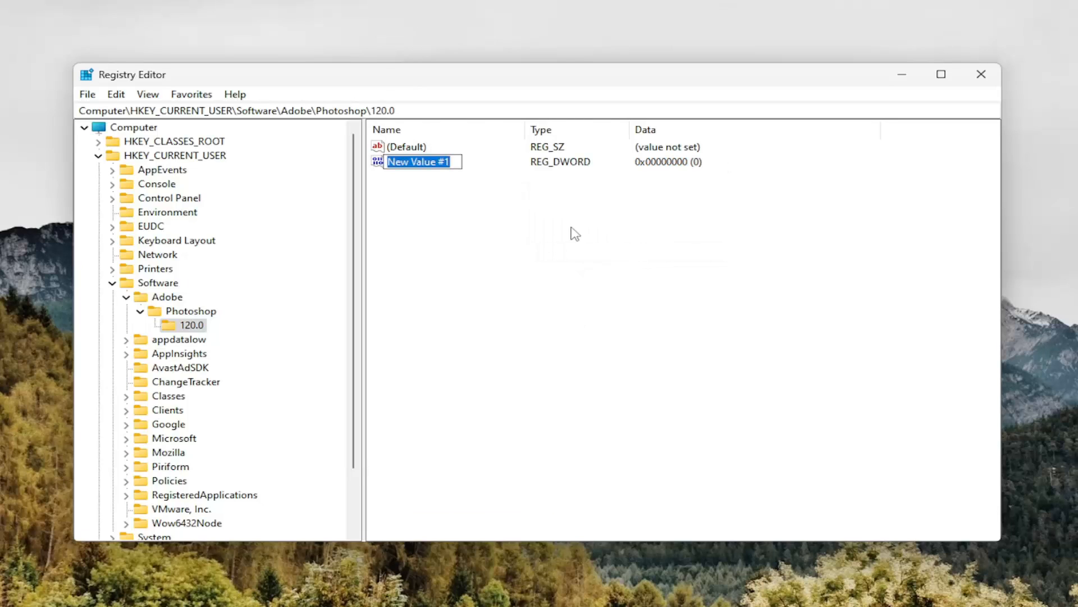
pyautogui.write('Overr')
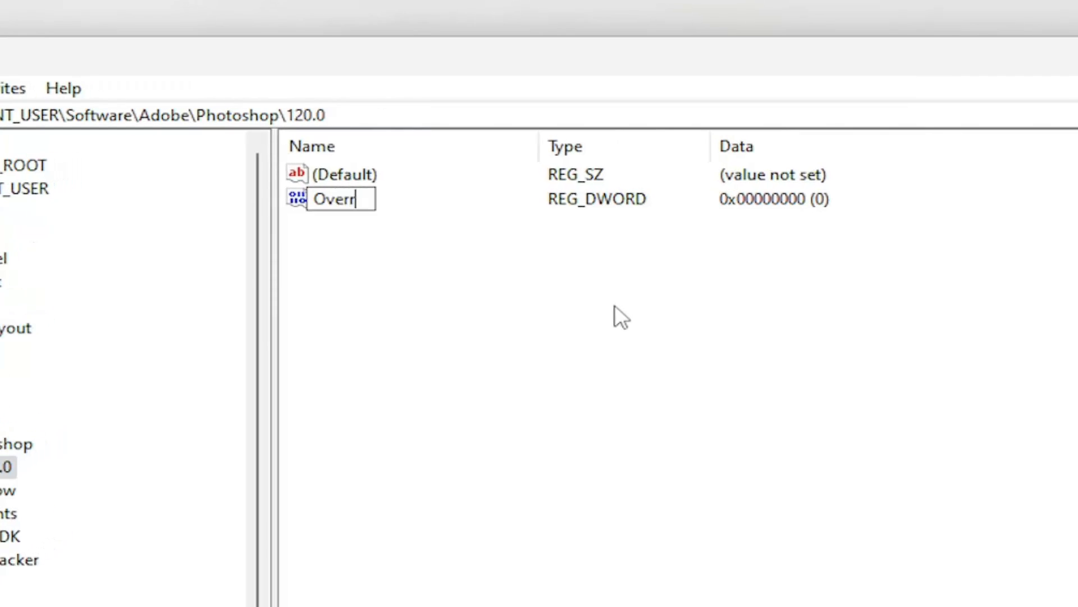
pyautogui.write('idePhysic')
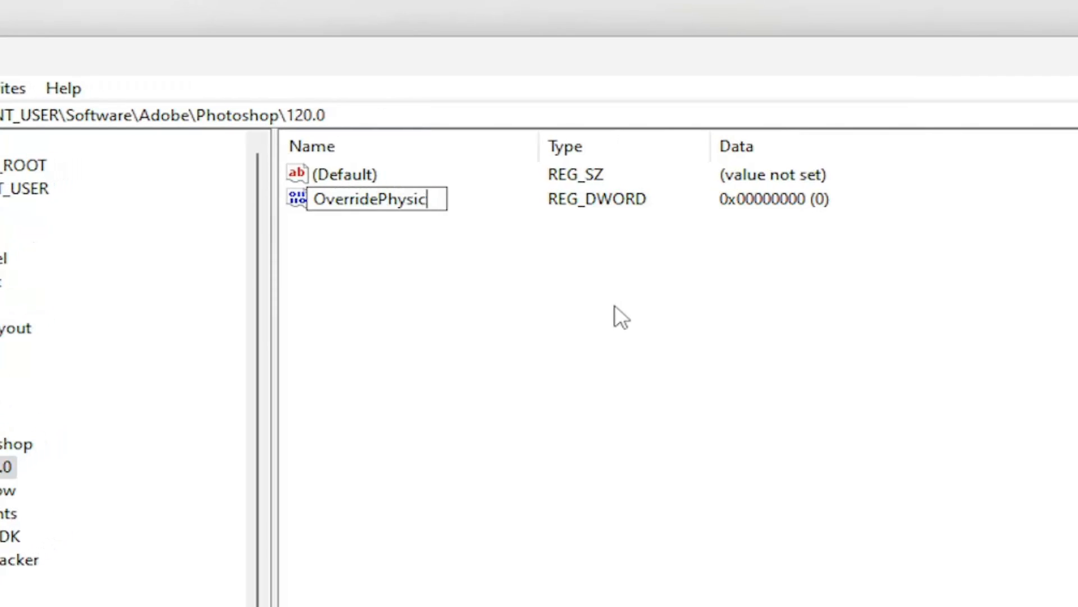
pyautogui.write('alMemoryMB')
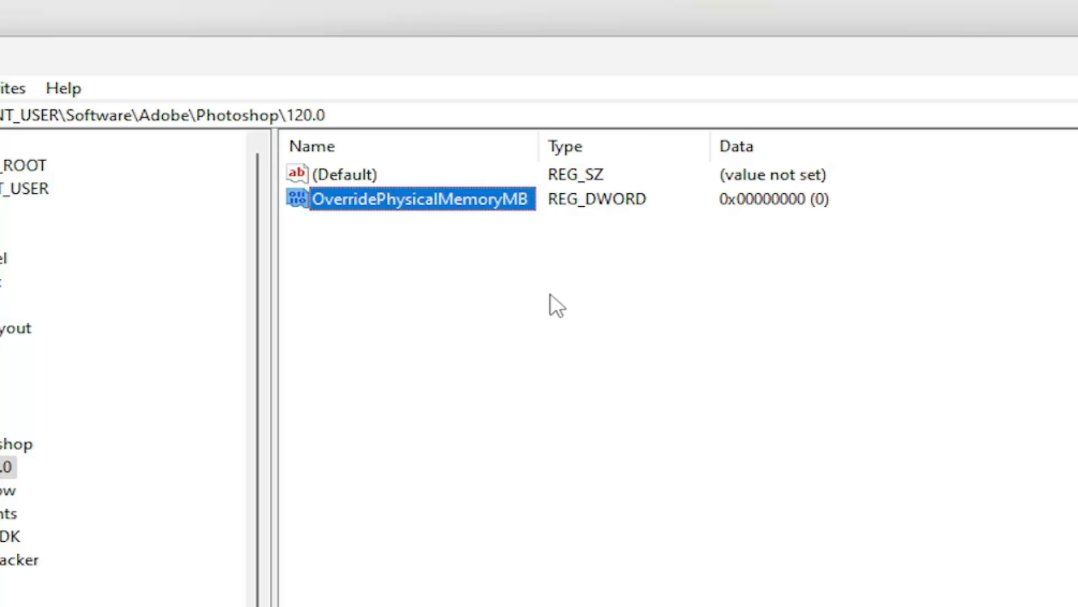
pyautogui.moveTo(382, 224)
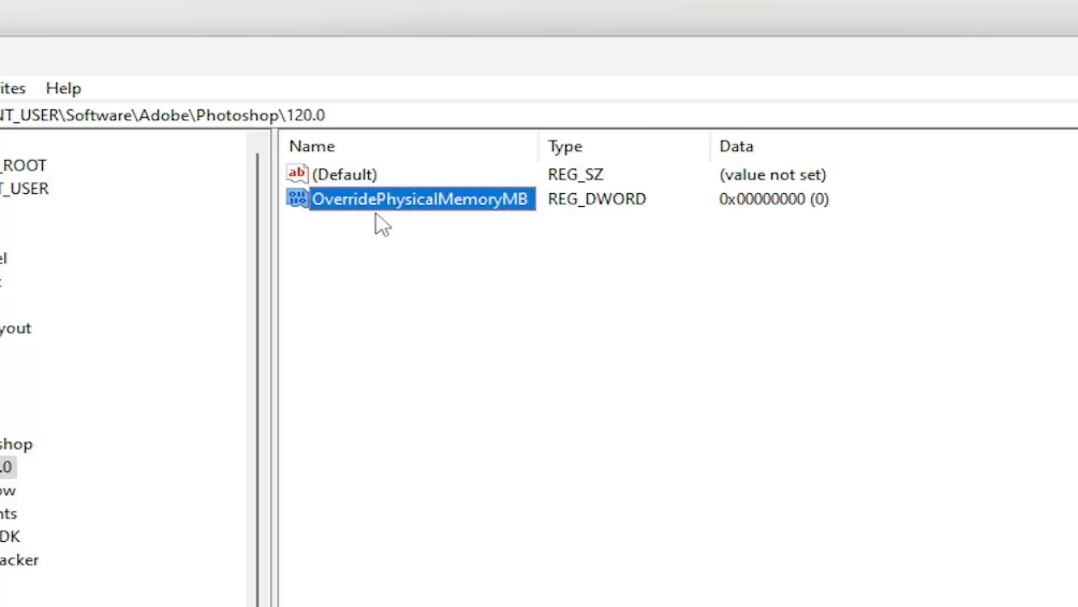
pyautogui.moveTo(362, 248)
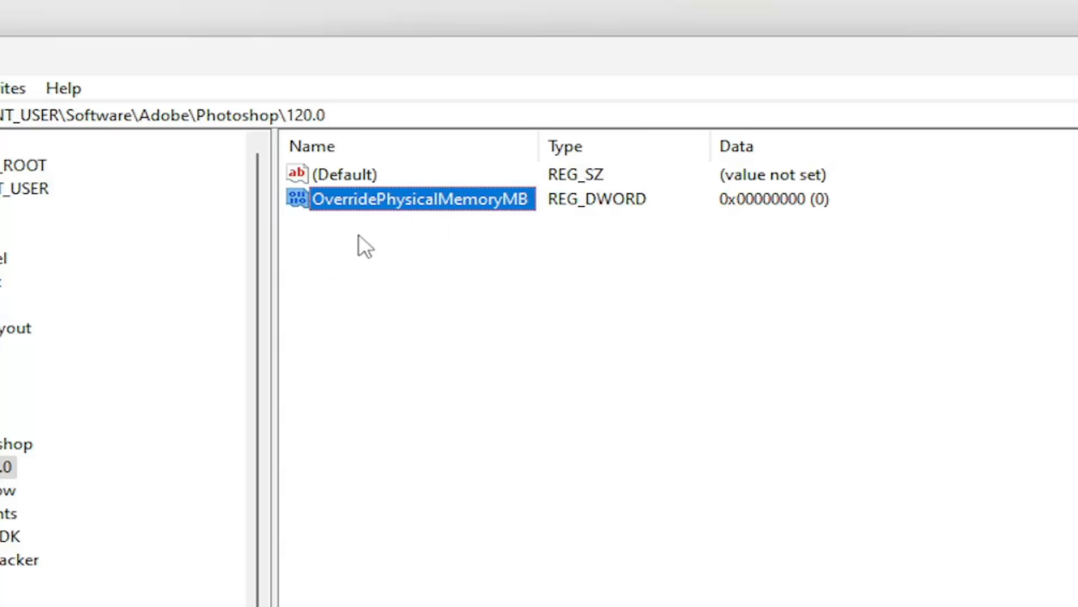
pyautogui.moveTo(385, 214)
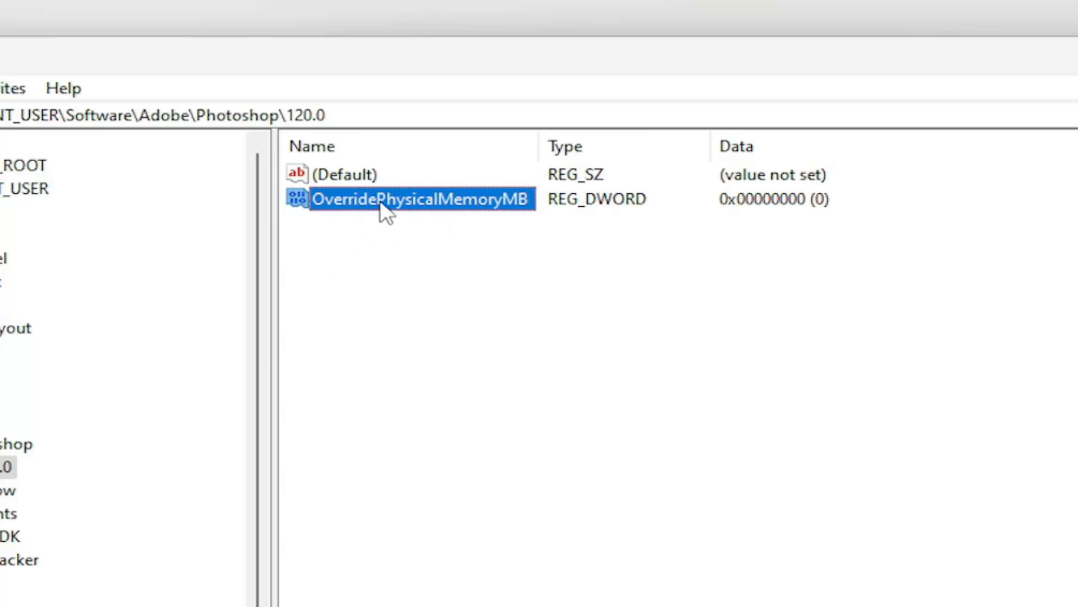
# Set OverridePhysicalMemoryMB's value data to hexadecimal 4000.
pyautogui.doubleClick(420, 199)
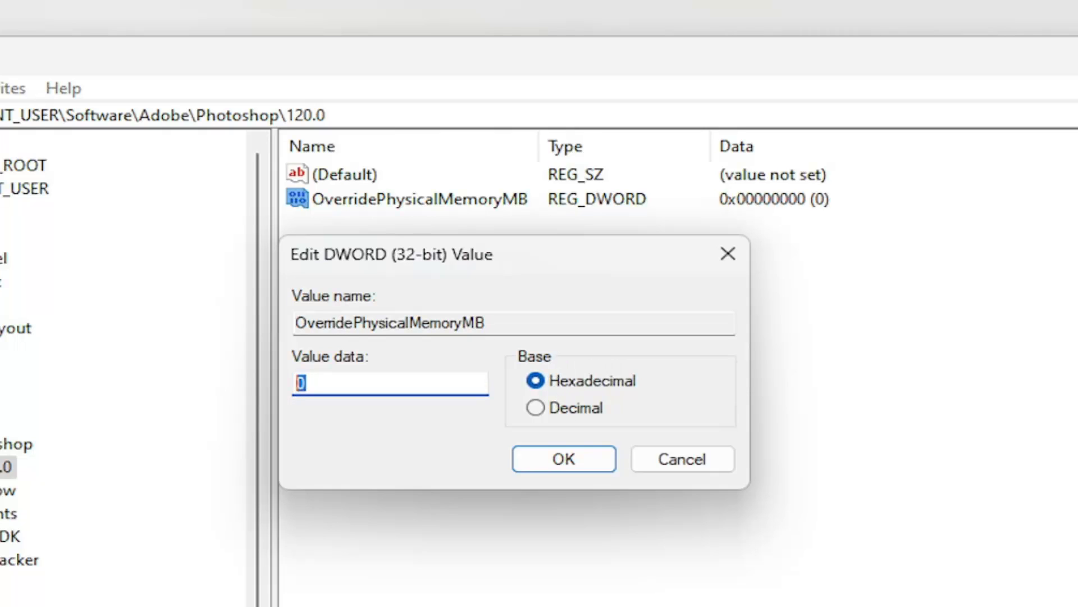
pyautogui.write('4000')
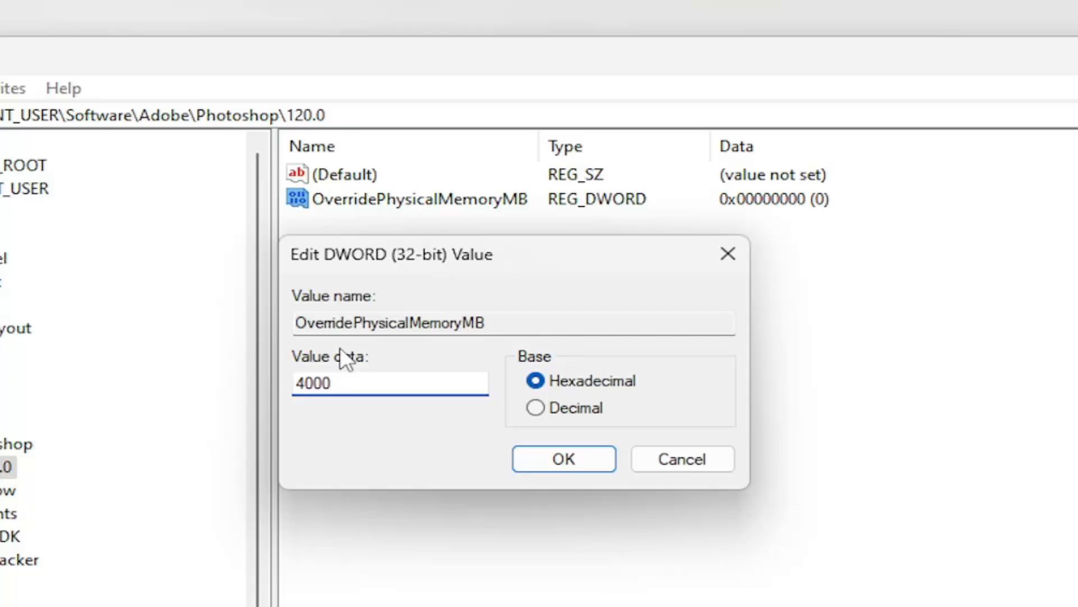
pyautogui.moveTo(523, 460)
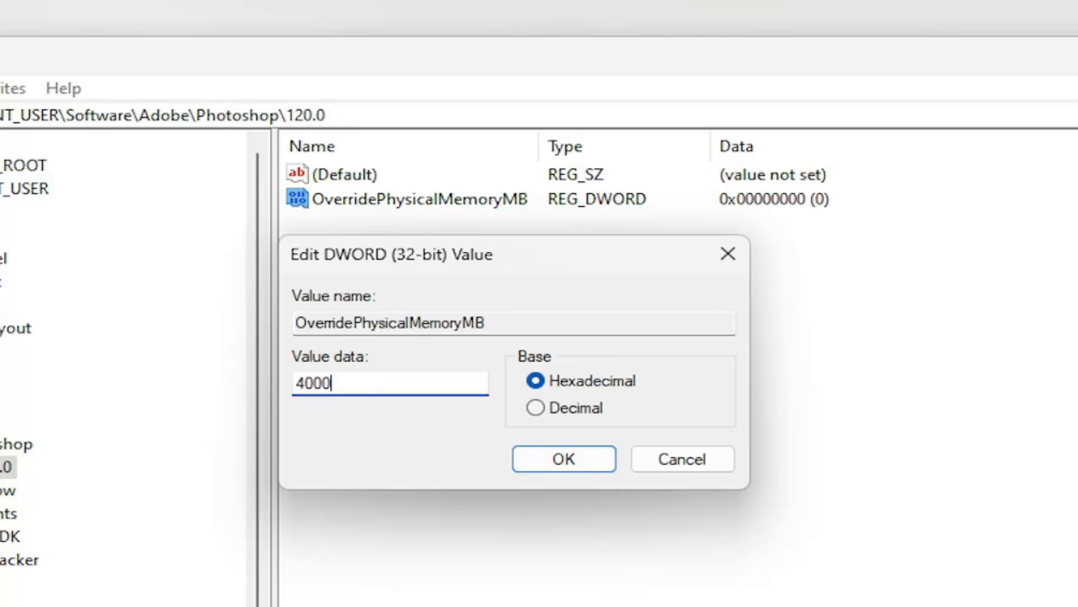
pyautogui.click(563, 458)
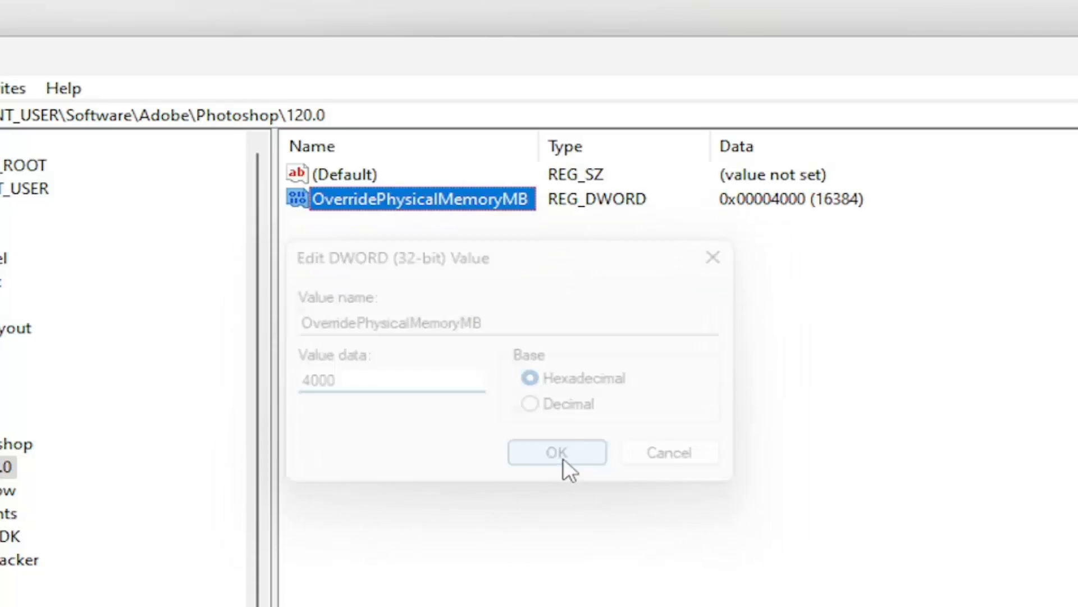
# Close Registry Editor and show the Shut down or sign out options.
pyautogui.click(557, 451)
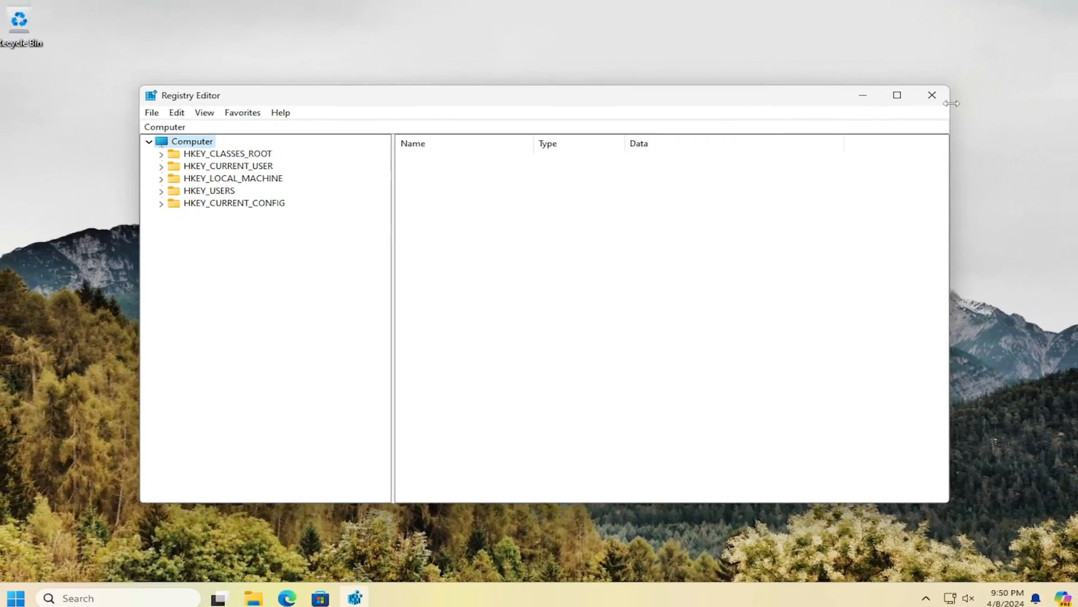
pyautogui.rightClick(16, 589)
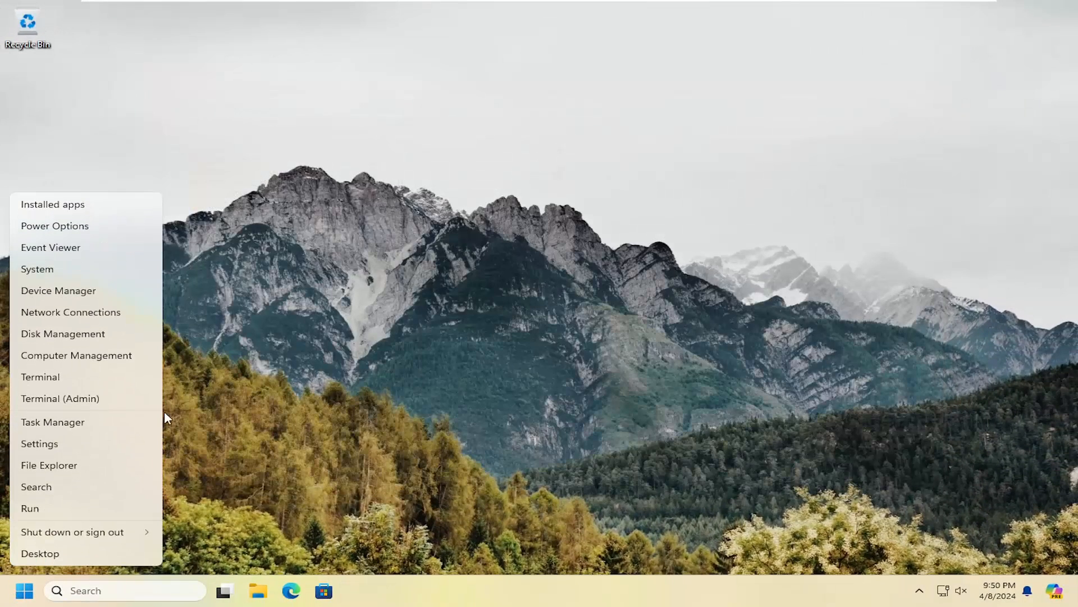
pyautogui.click(73, 531)
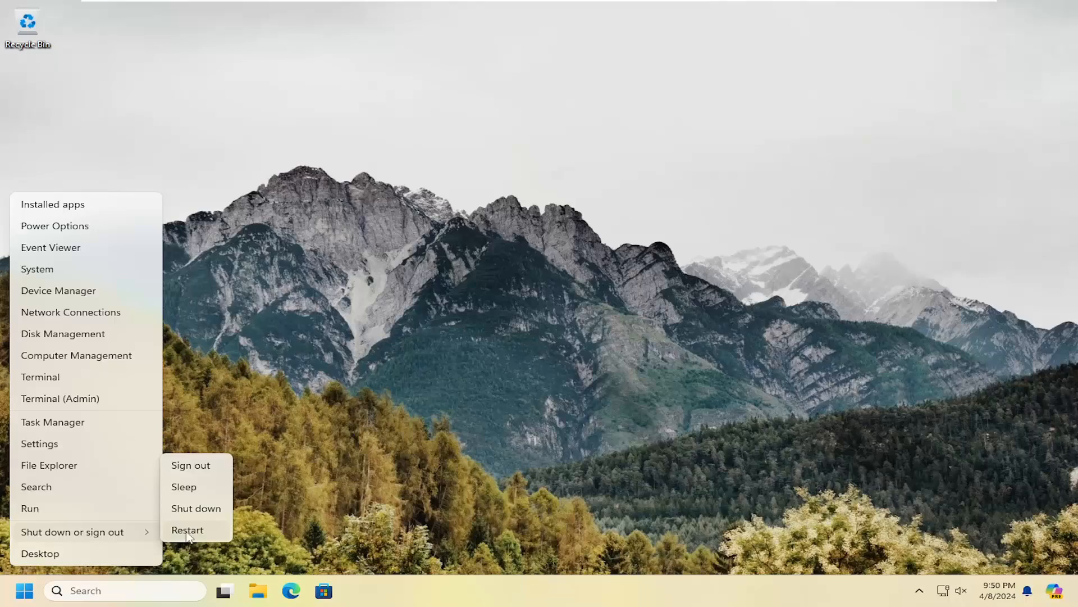